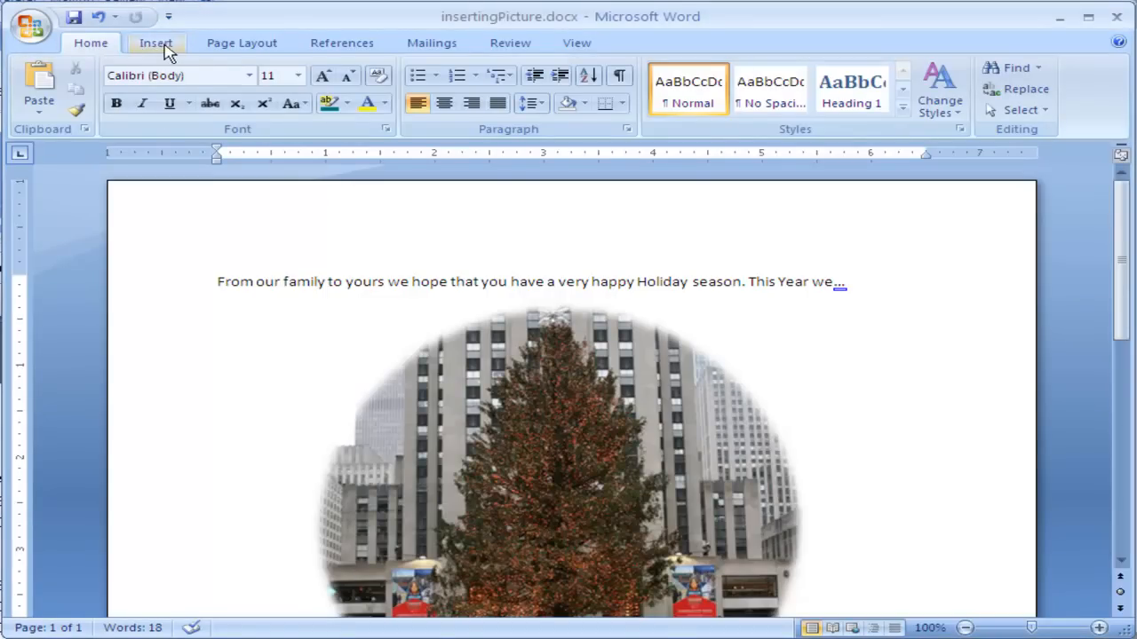
# Show the Insert commands on the ribbon.
pyautogui.click(156, 42)
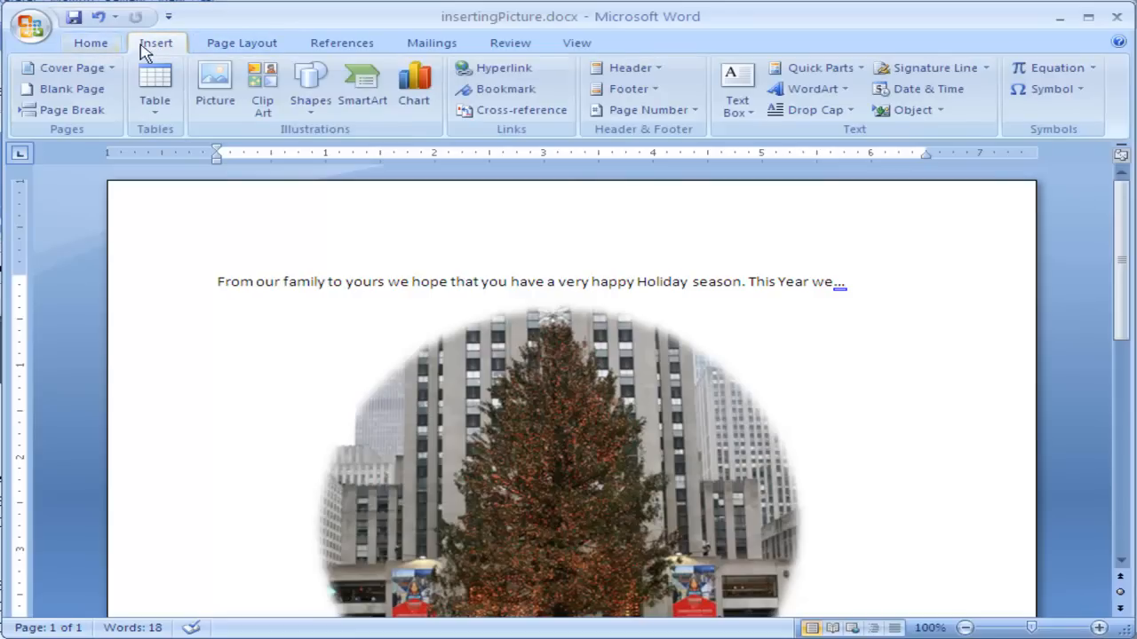
pyautogui.moveTo(262, 86)
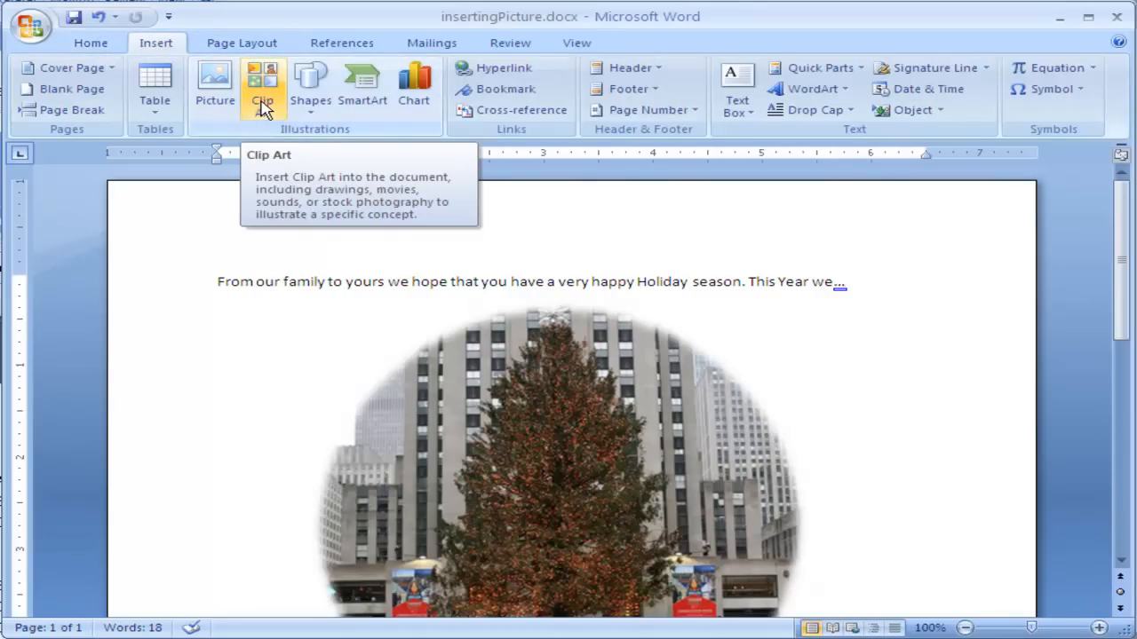
# Search Clip Art for 'Holiday' and scroll to the Santa Claus result.
pyautogui.click(263, 85)
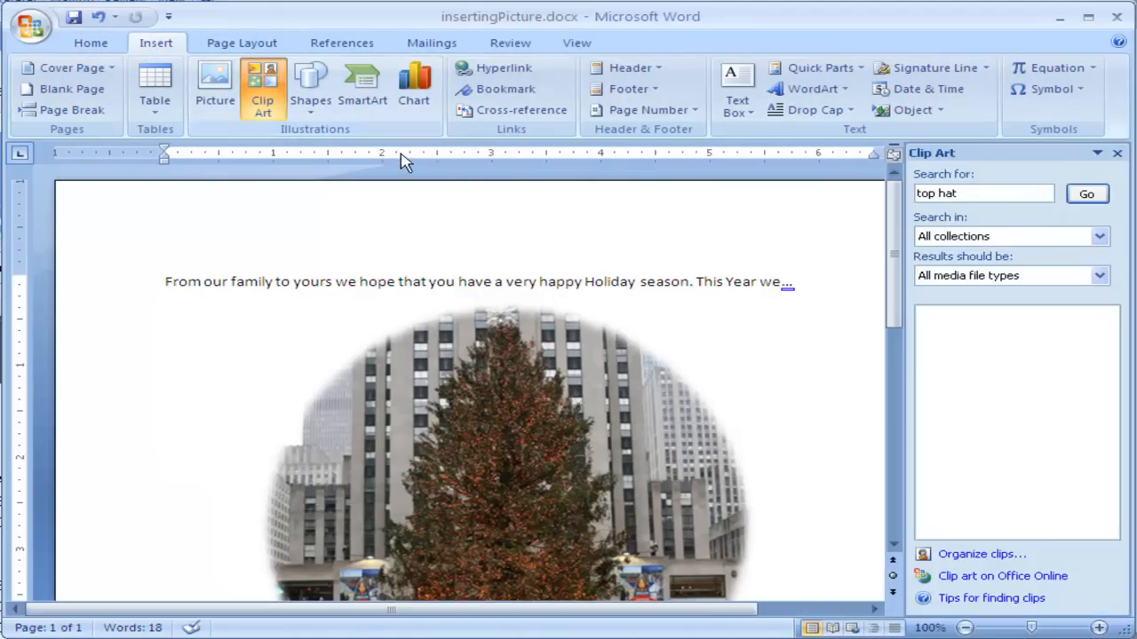
pyautogui.moveTo(920, 426)
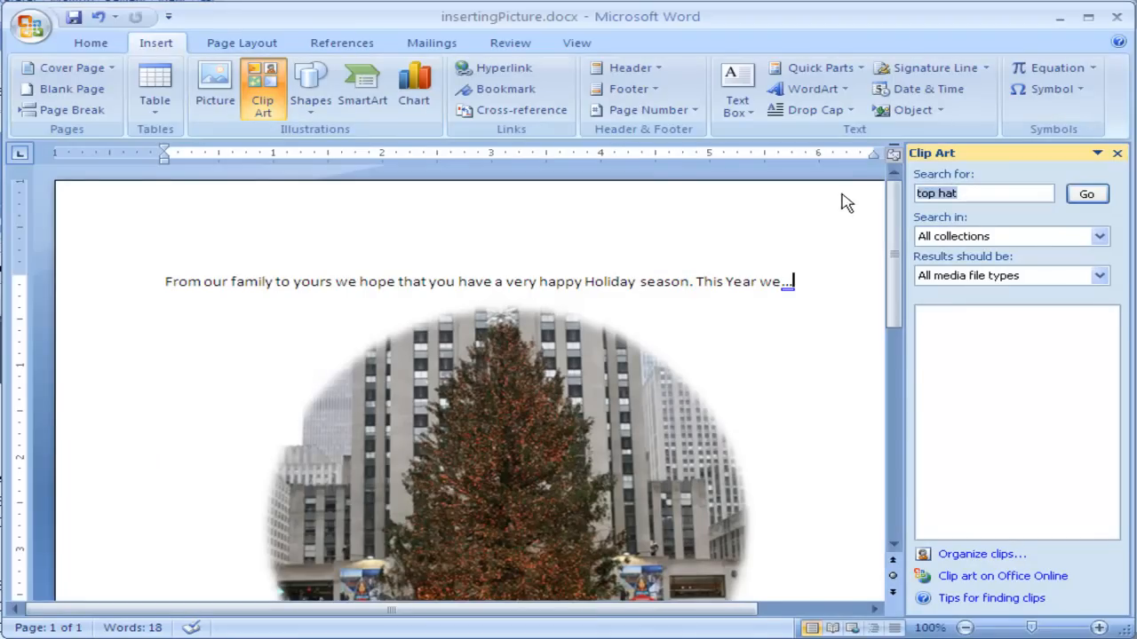
pyautogui.write('Holiday')
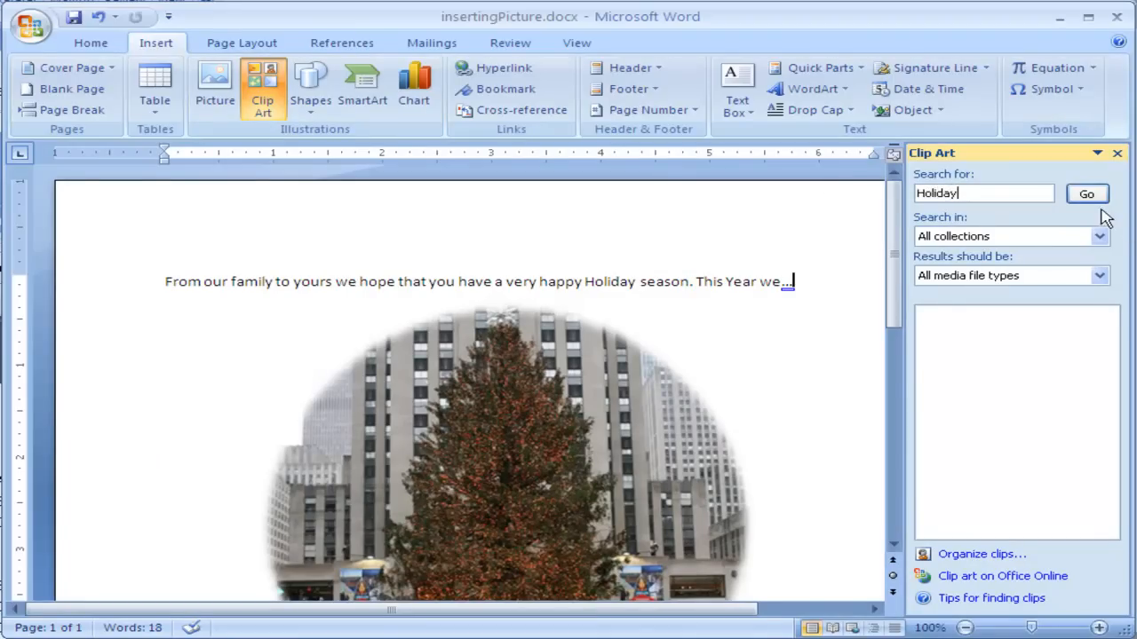
pyautogui.click(1087, 193)
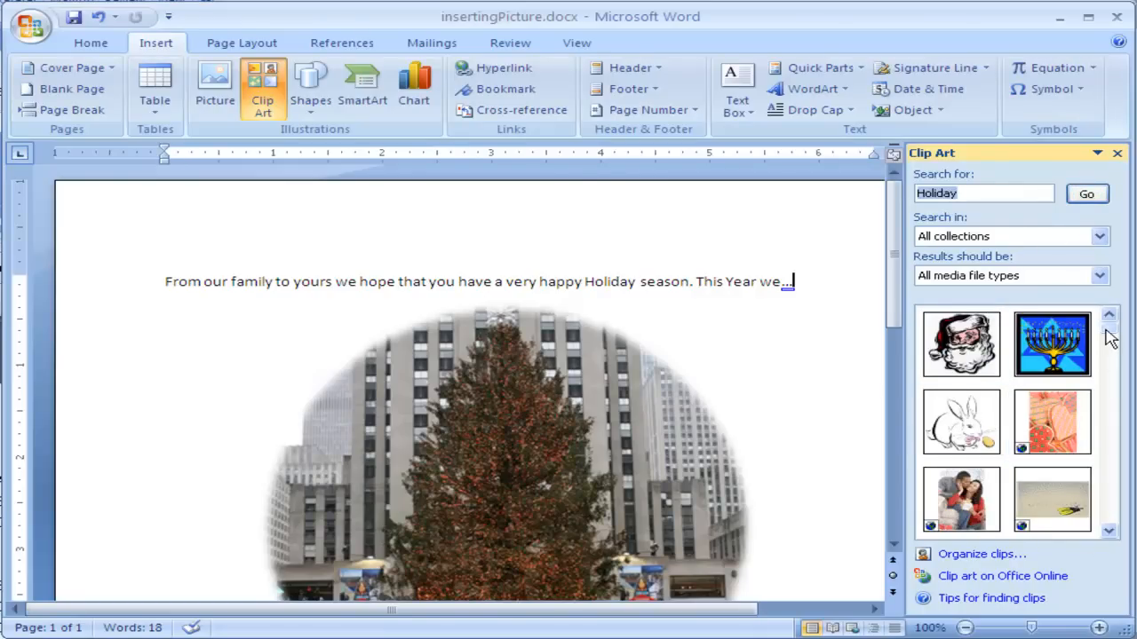
pyautogui.scroll(-3)
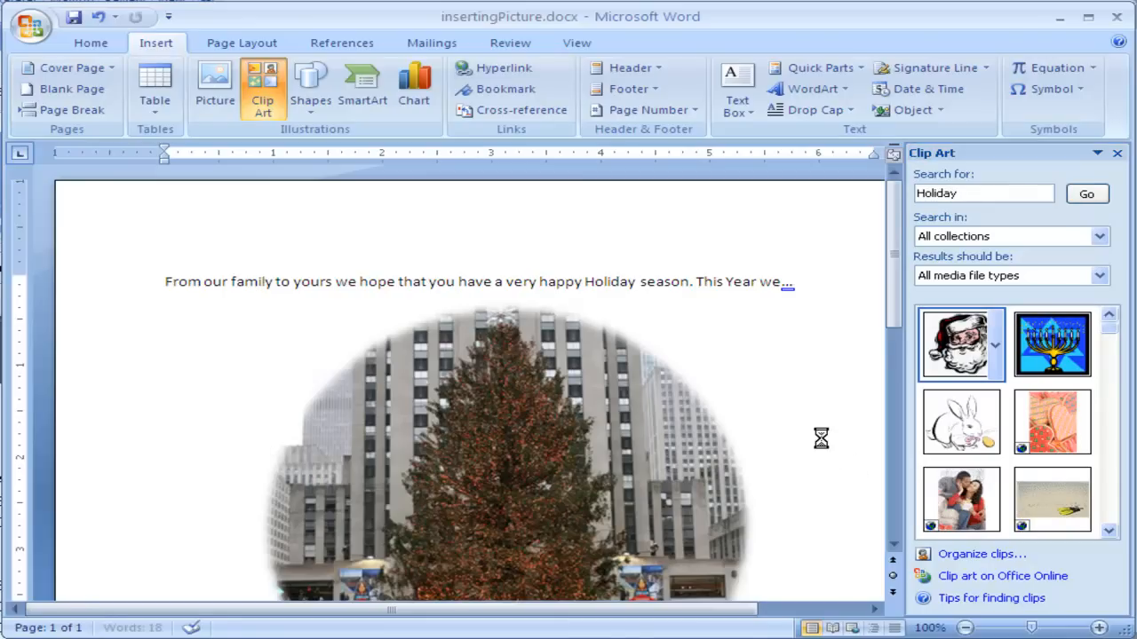
# Insert the Santa Claus clip and move it to the tree photo's upper right.
pyautogui.click(961, 344)
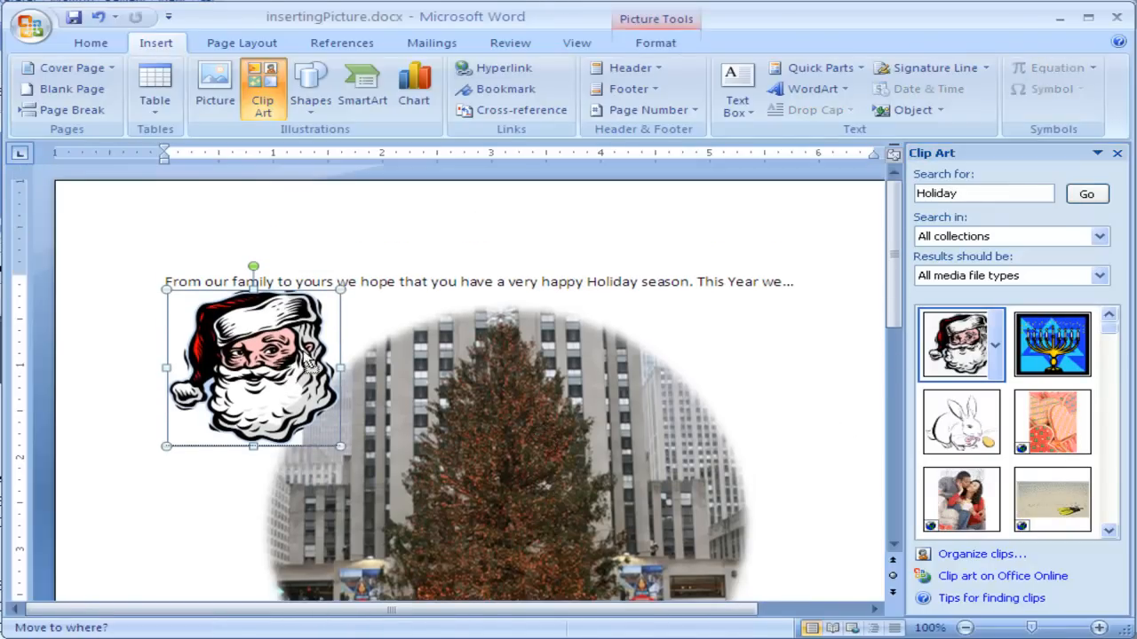
pyautogui.moveTo(252, 367); pyautogui.dragTo(415, 346)
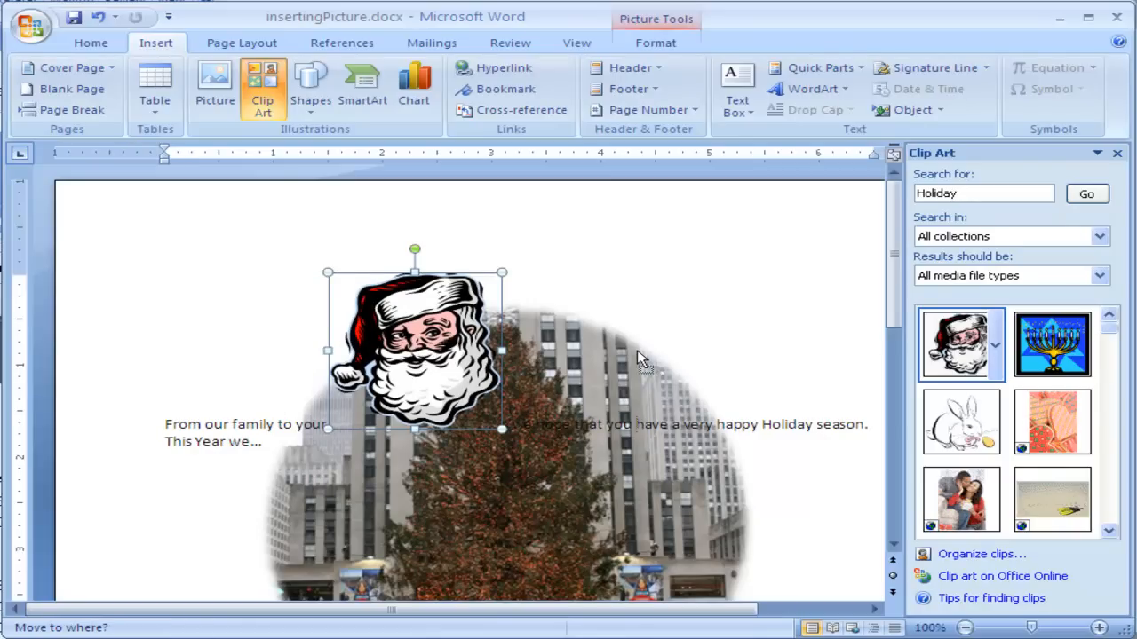
pyautogui.moveTo(415, 347); pyautogui.dragTo(547, 347)
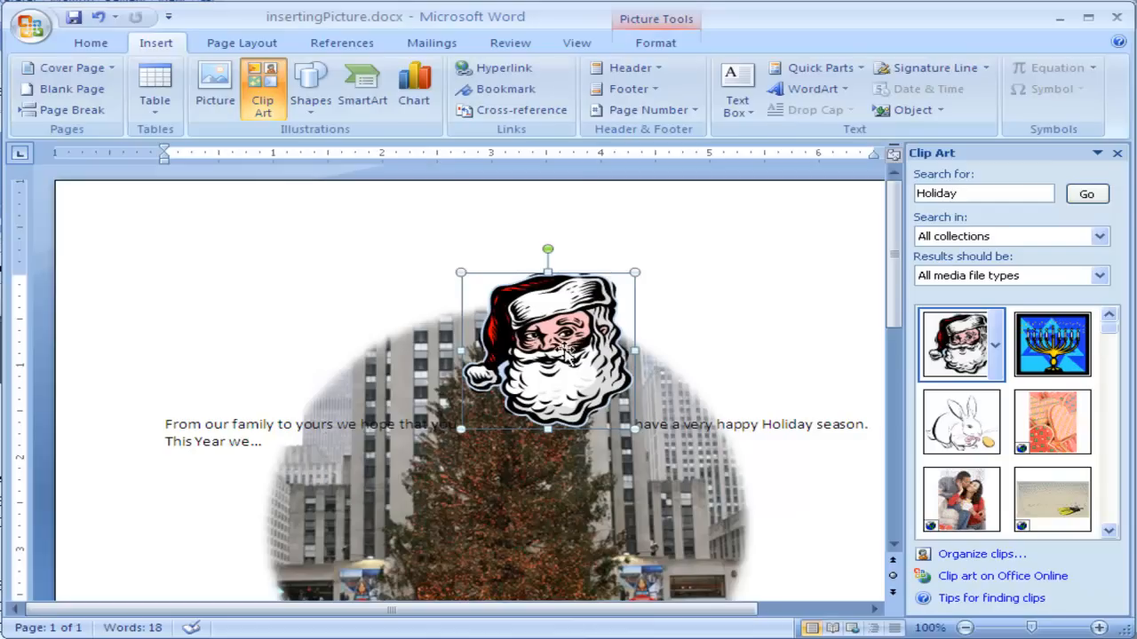
pyautogui.moveTo(762, 368)
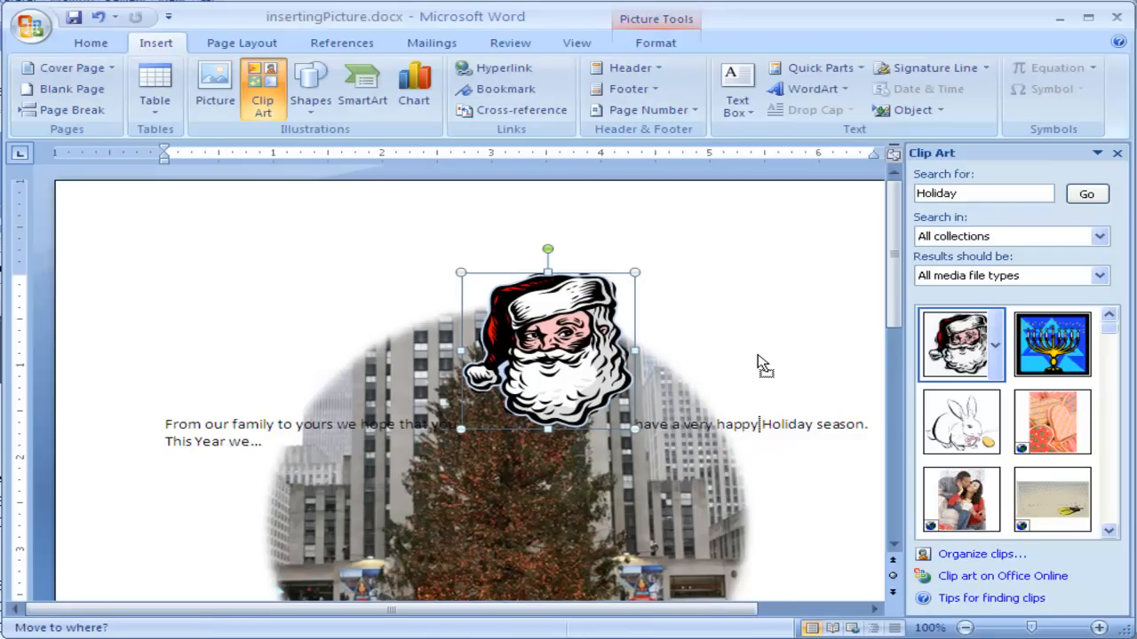
pyautogui.moveTo(547, 346); pyautogui.dragTo(671, 347)
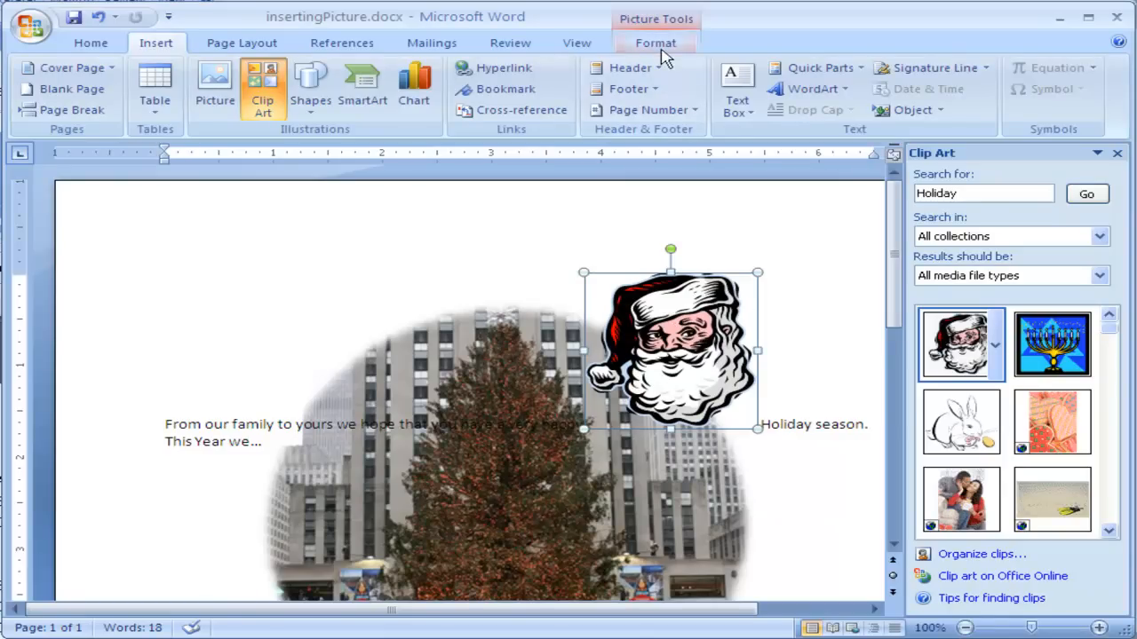
# Set the Santa picture's wrapping to Behind Text and place it below the tree photo.
pyautogui.click(655, 43)
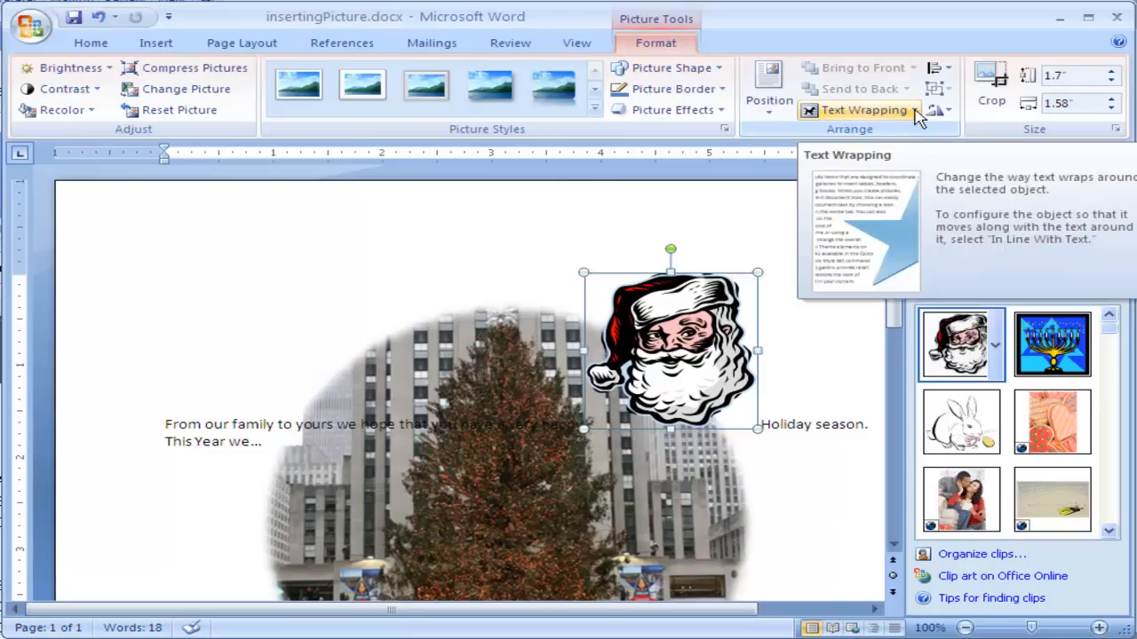
pyautogui.click(861, 110)
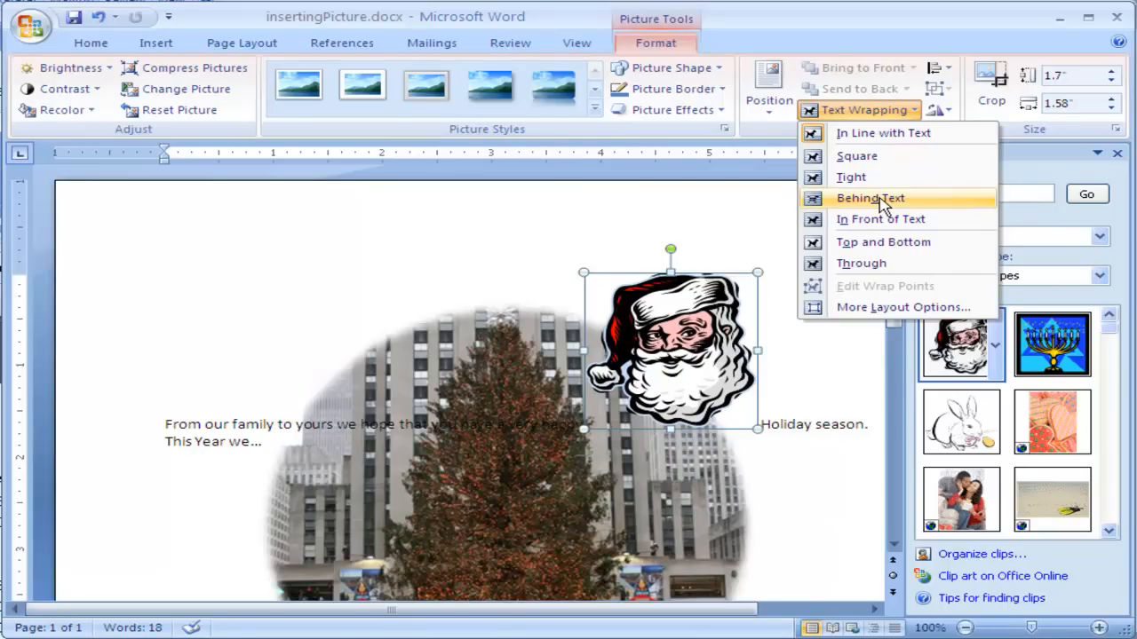
pyautogui.click(871, 197)
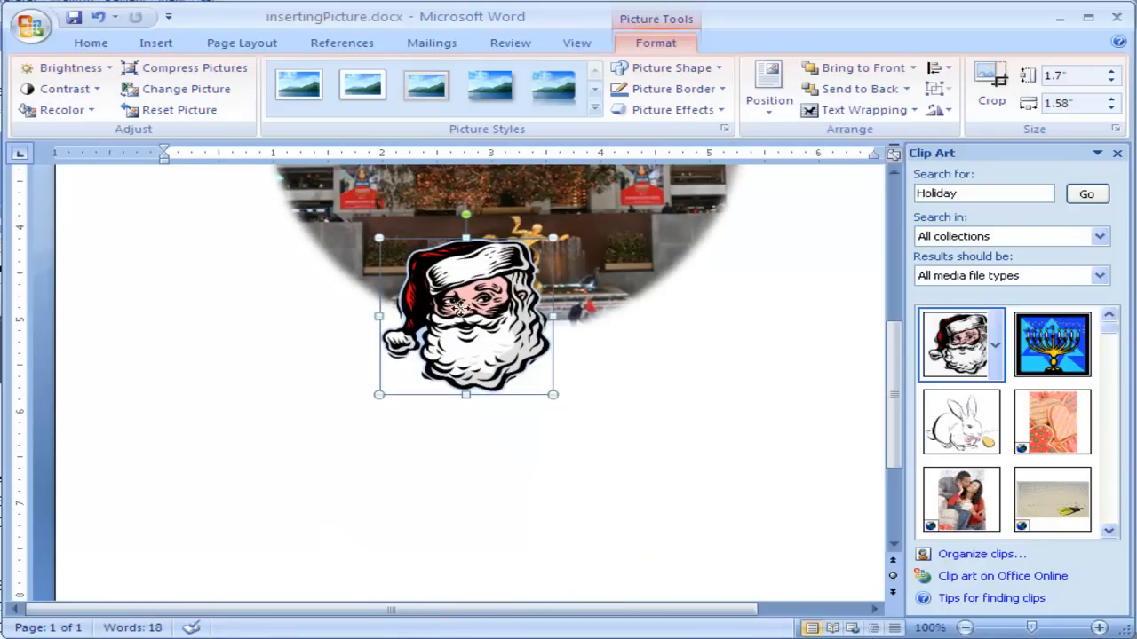
pyautogui.moveTo(466, 317); pyautogui.dragTo(485, 465)
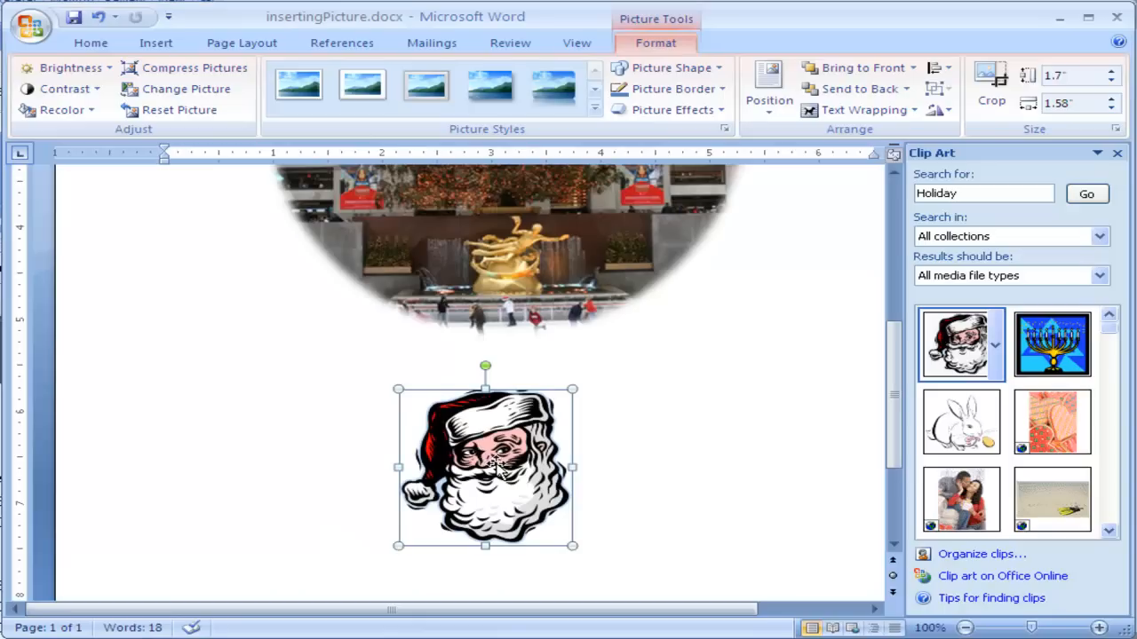